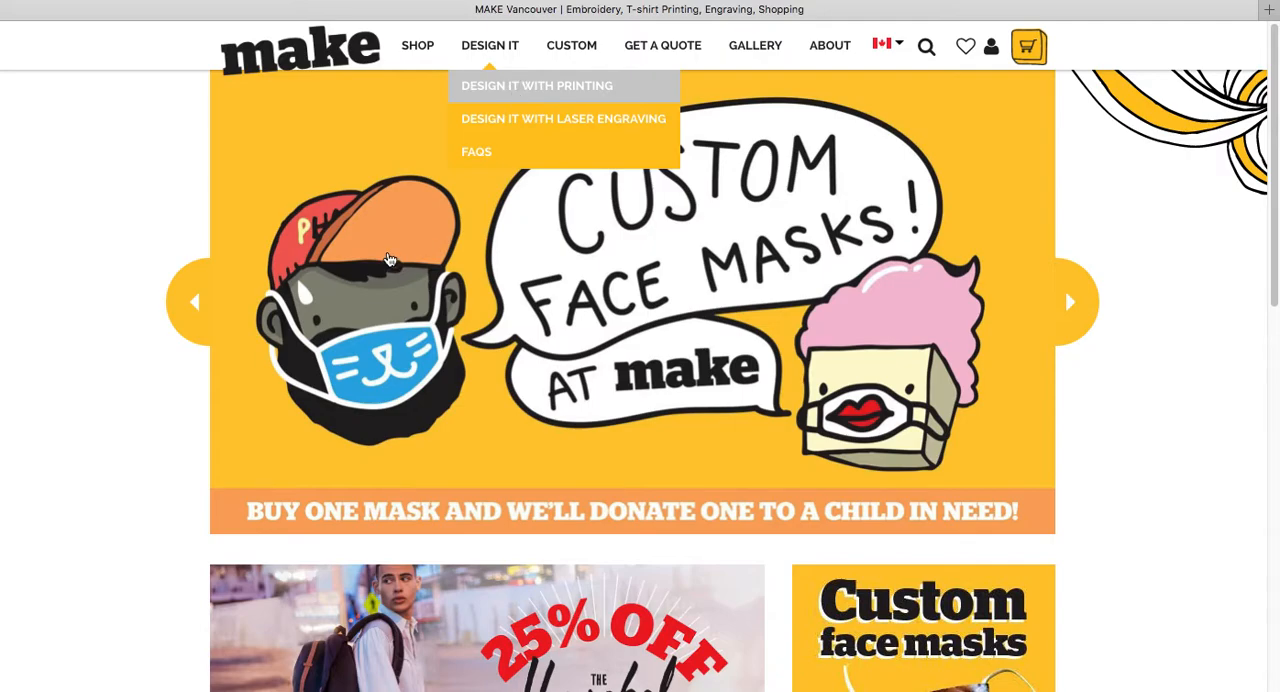
Start designing the white Classic Print Womens V-Neck T-Shirt under Design It With Printing
left_click(537, 85)
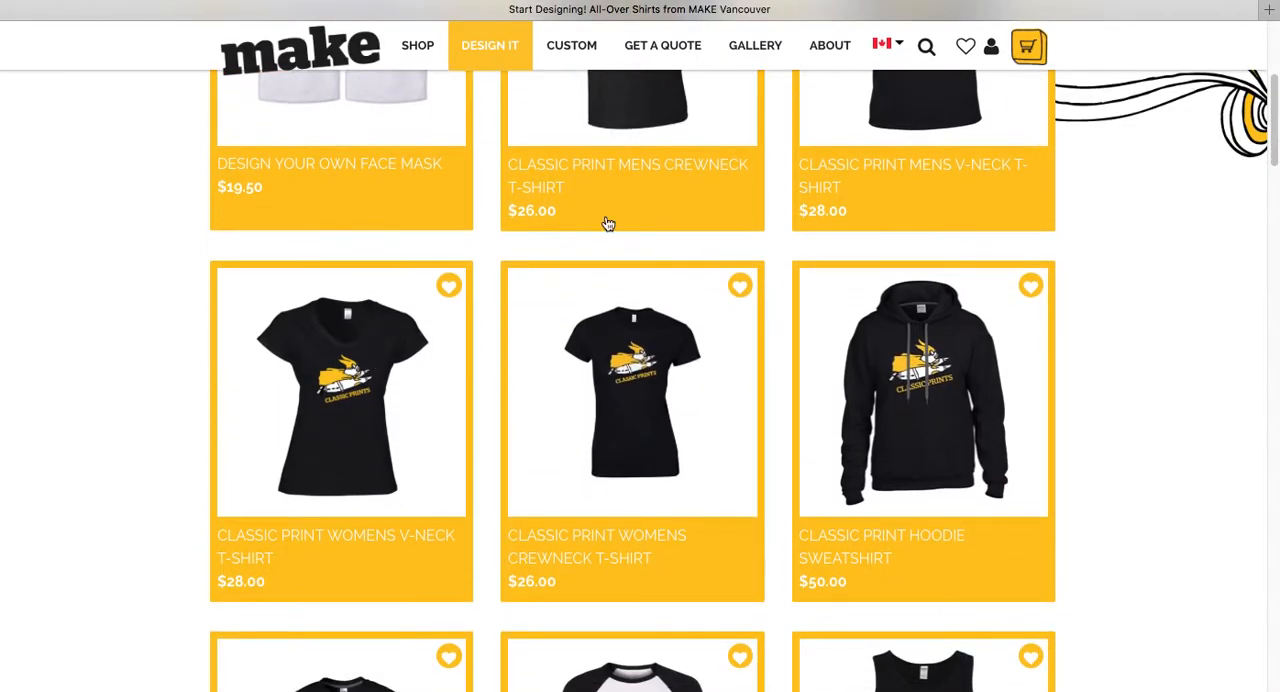
left_click(341, 391)
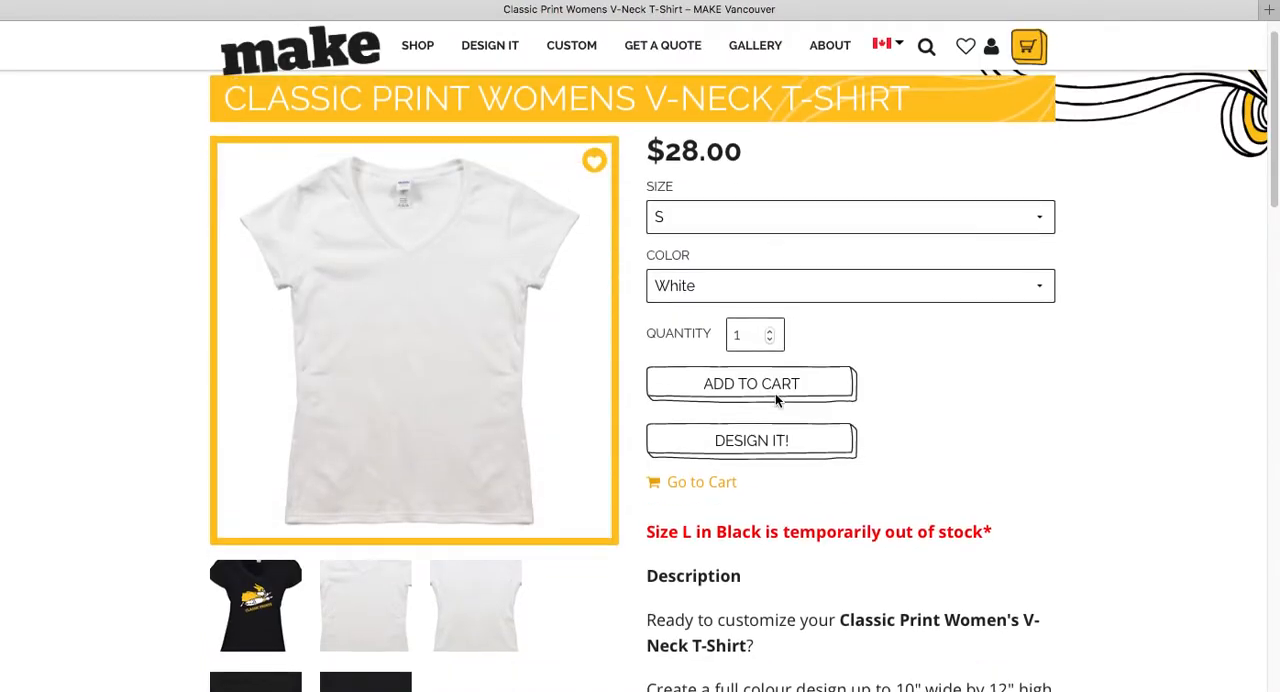
left_click(751, 440)
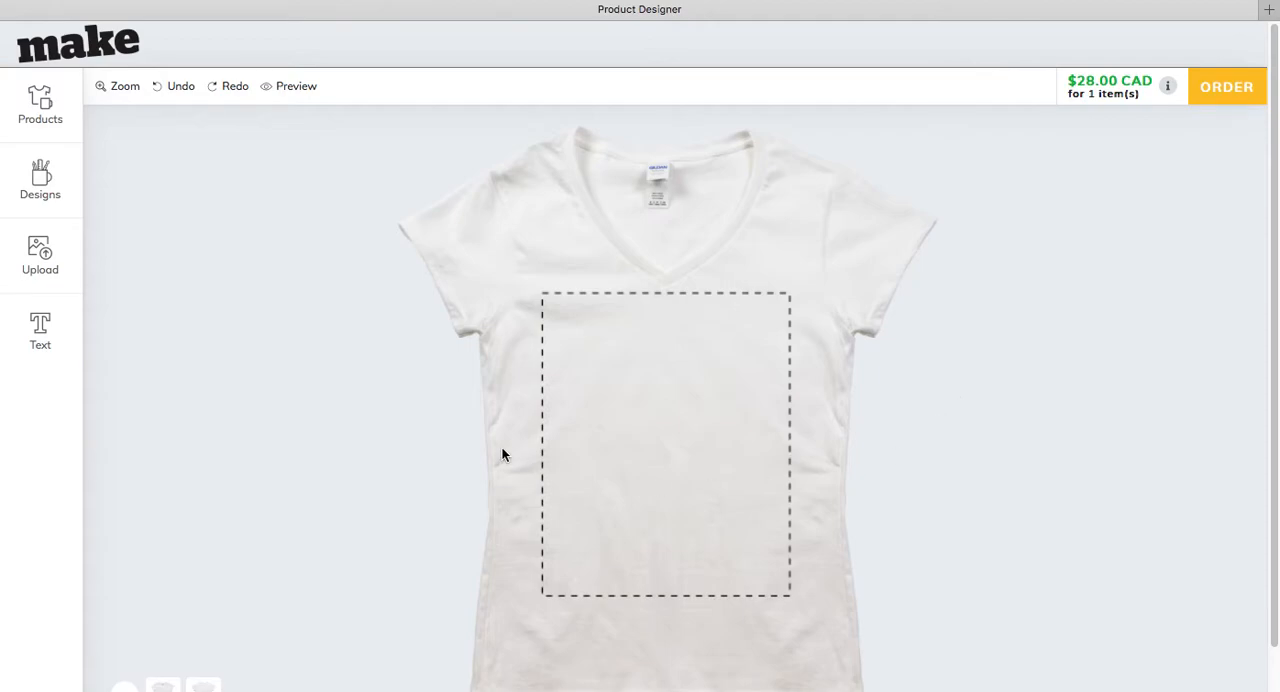
Show the Designs categories and bring up the Clip Art library
left_click(40, 180)
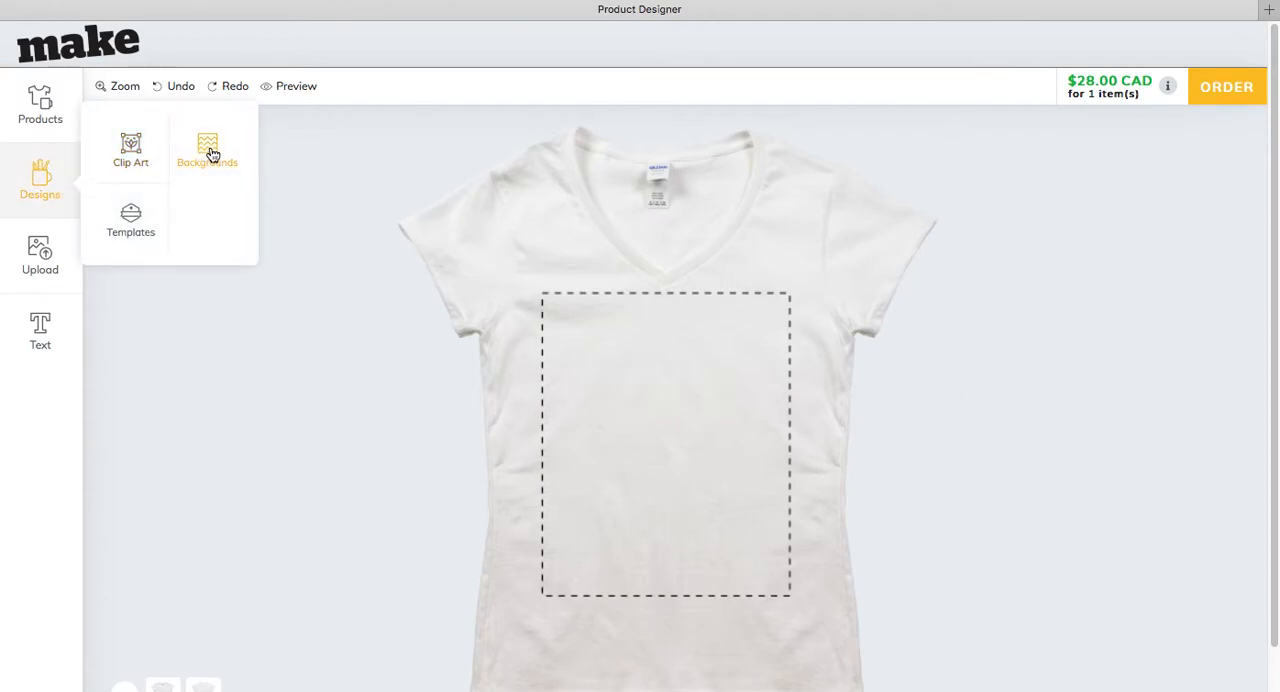
left_click(207, 148)
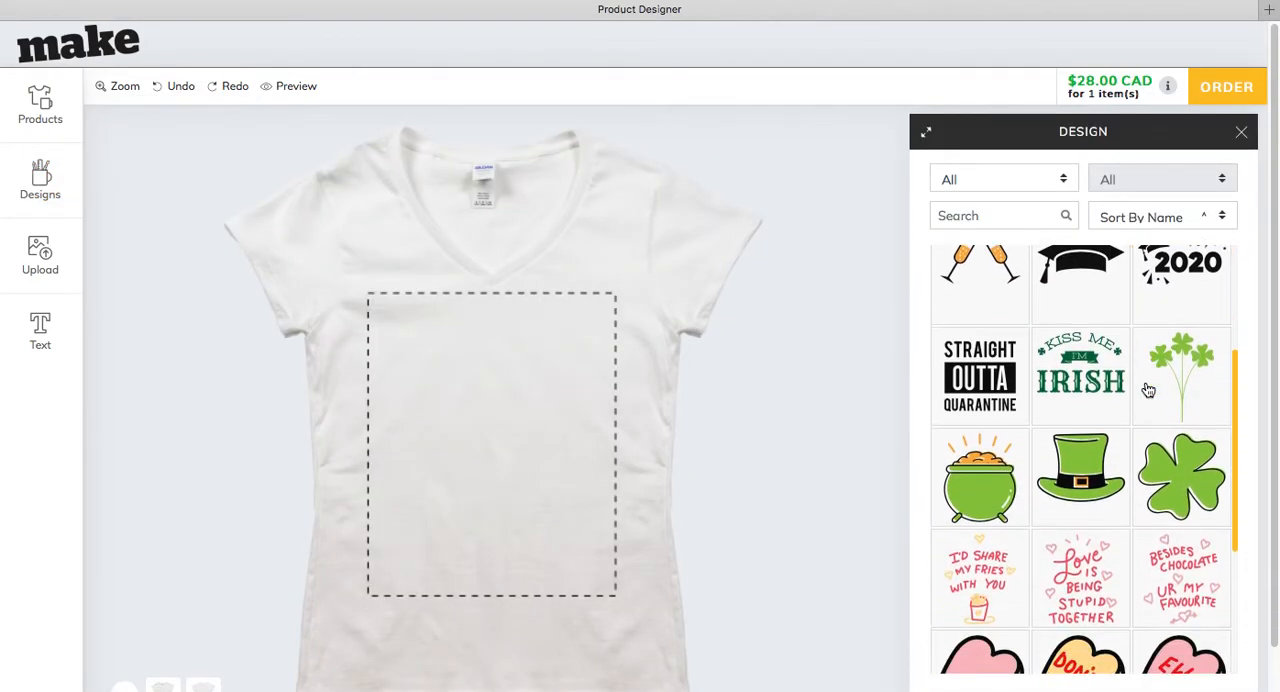
Scroll the clip art panel down to the candy-heart graphics
scroll("down", 3)
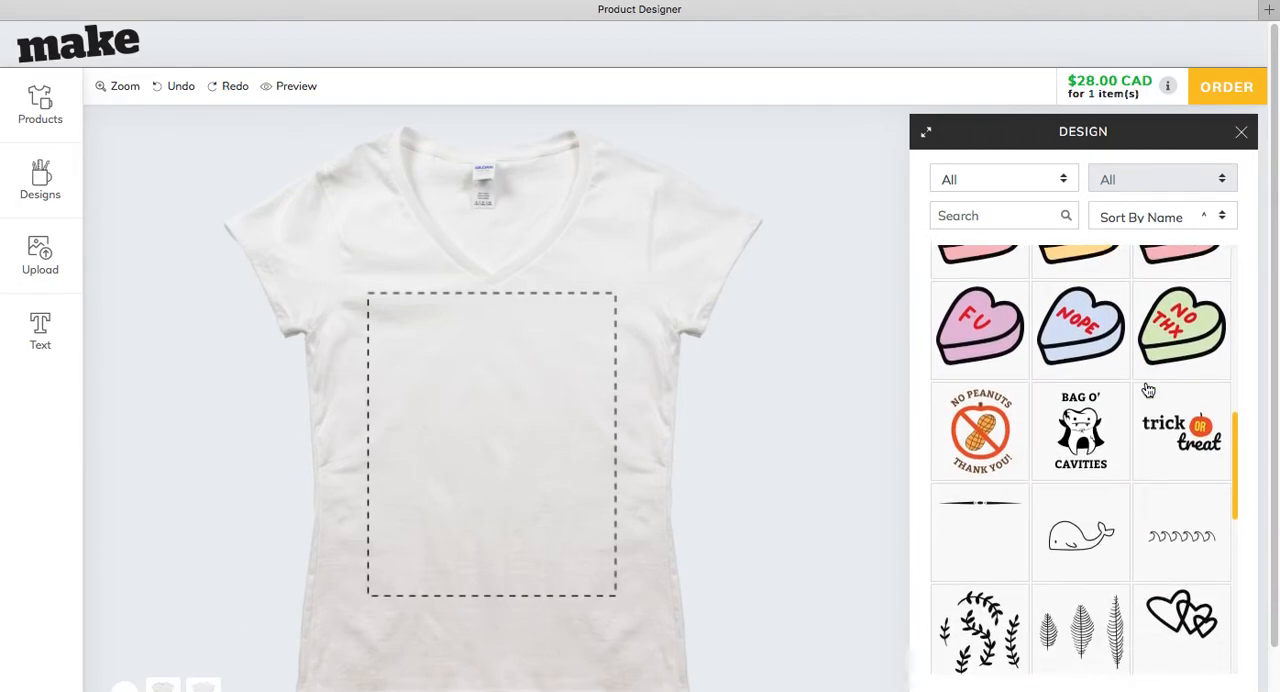
scroll("down", 3)
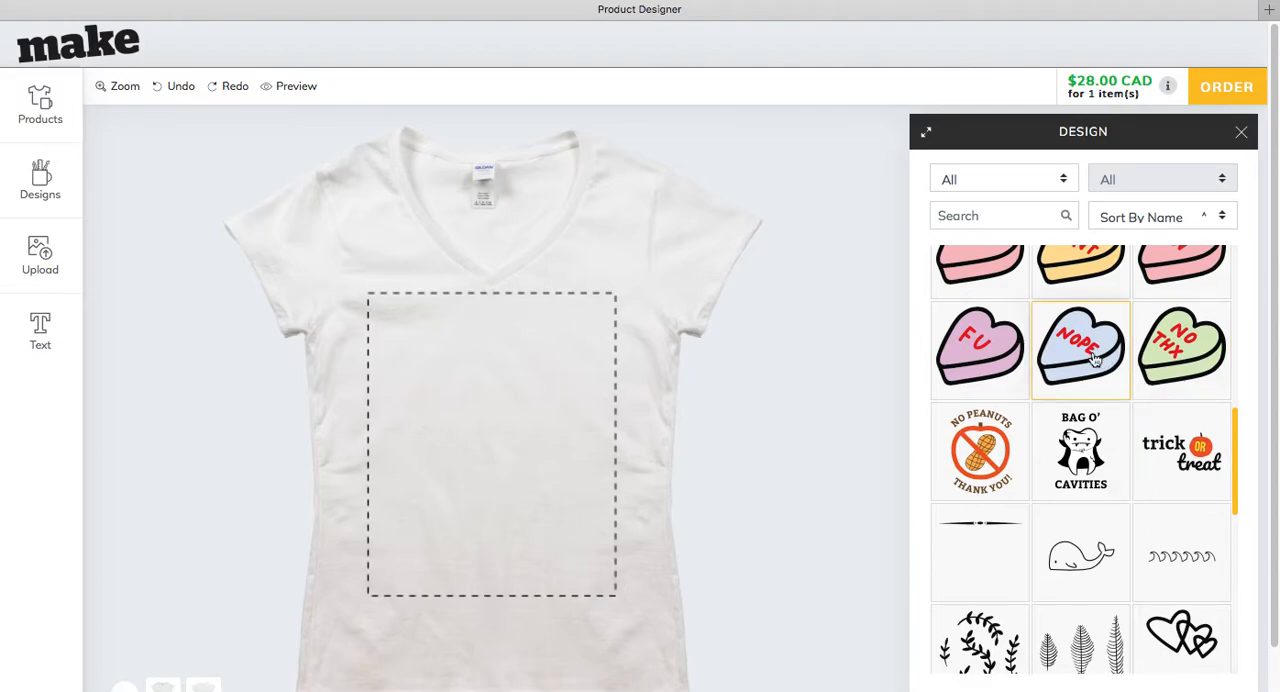
Add the blue NOPE candy heart and shrink it to about 5.3 x 4.7 inches
left_click(1080, 350)
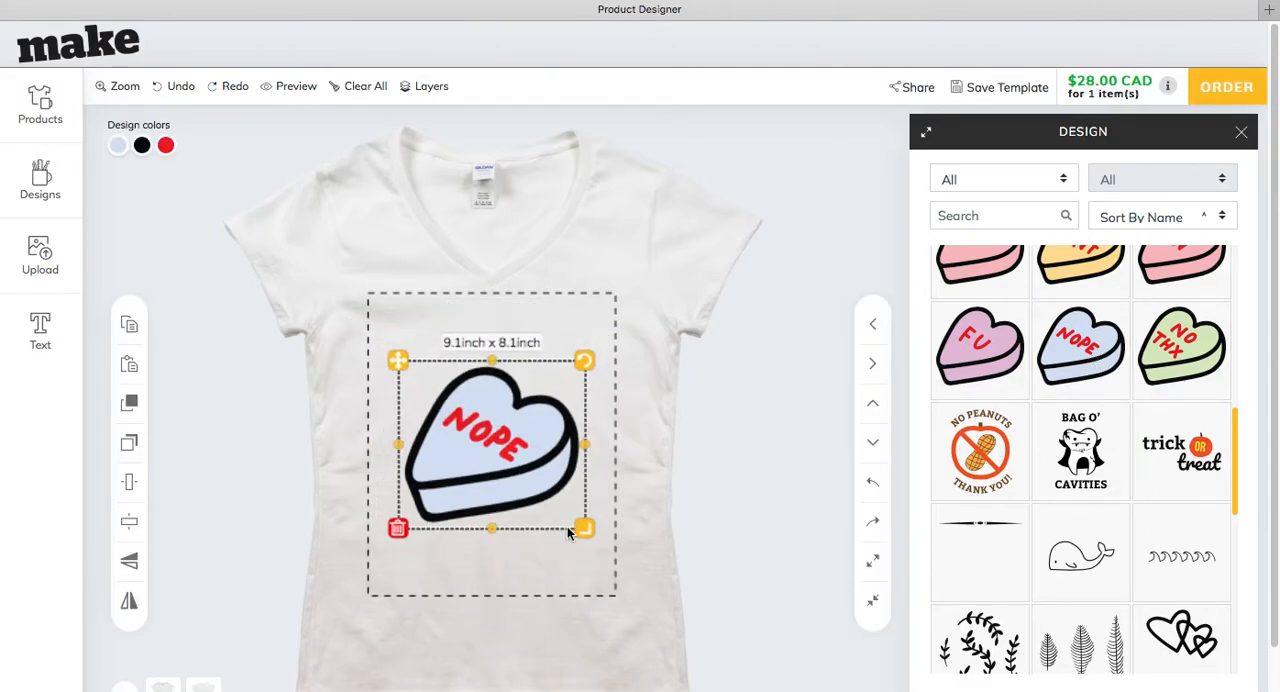
left_click_drag(584, 528, 570, 491)
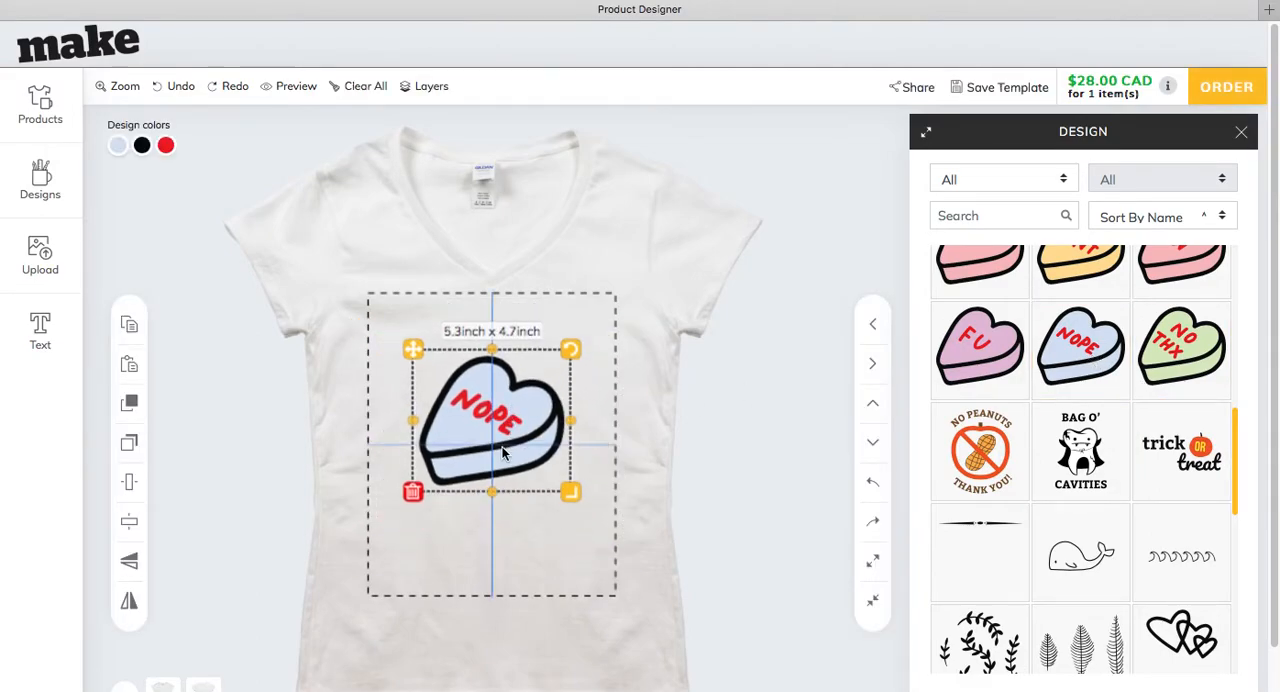